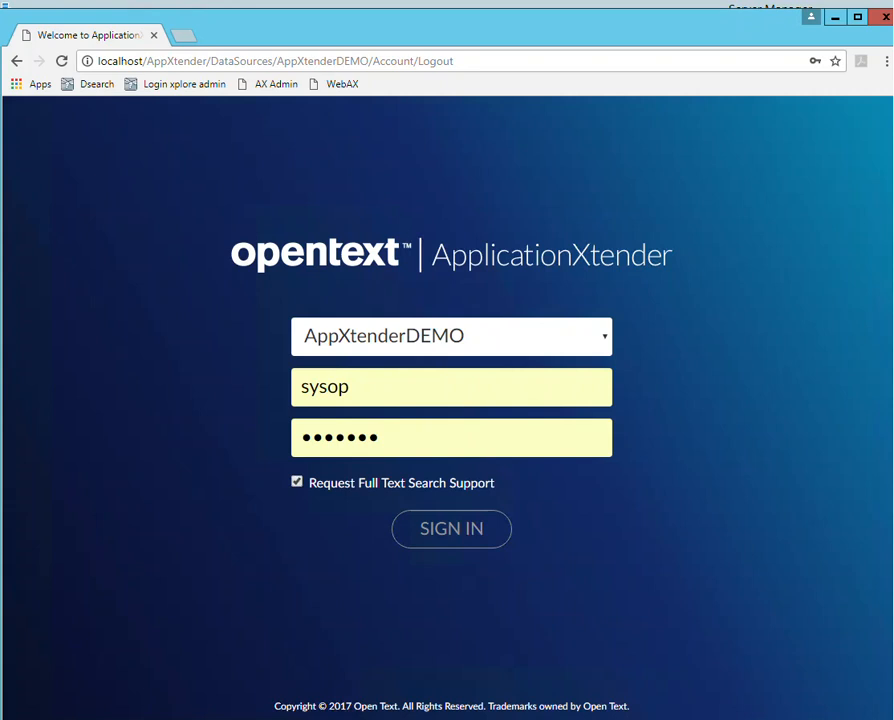
pyautogui.moveTo(263, 499)
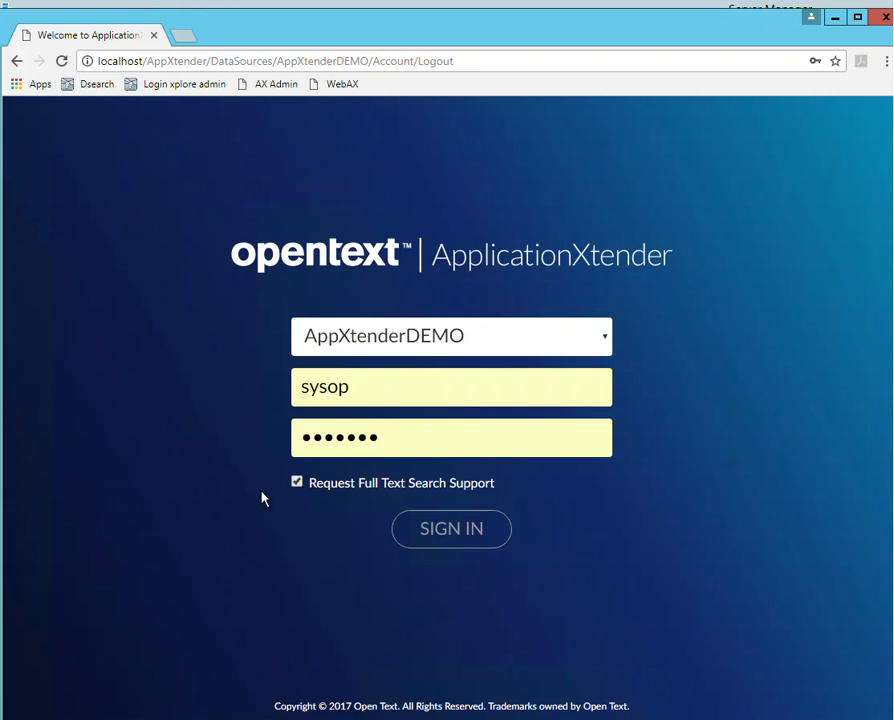
# Sign in to AppXtenderDEMO and start a new LOAN_DOCUMENTS query.
pyautogui.click(451, 528)
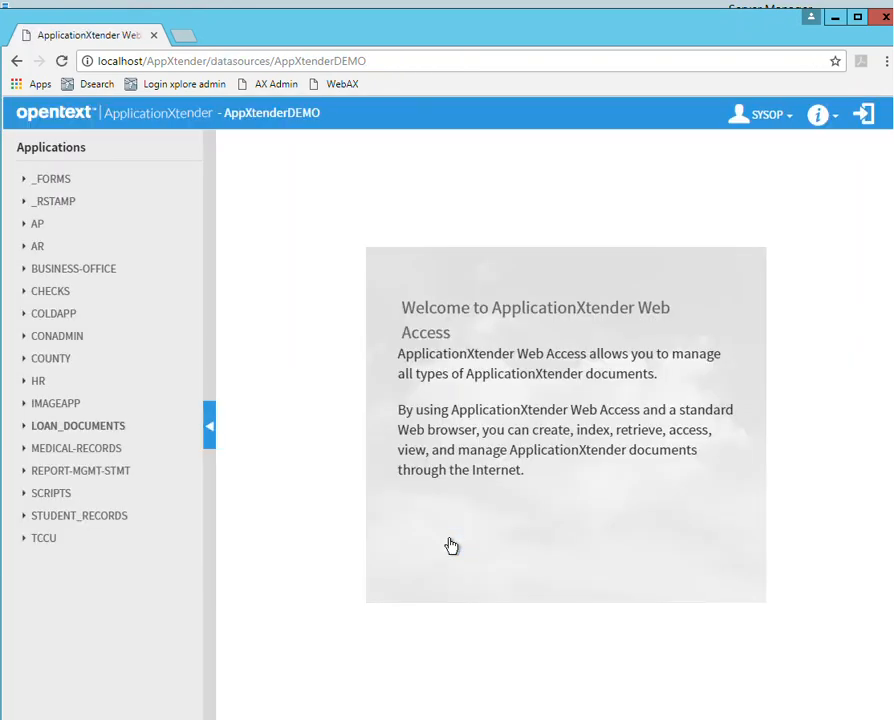
pyautogui.moveTo(437, 189)
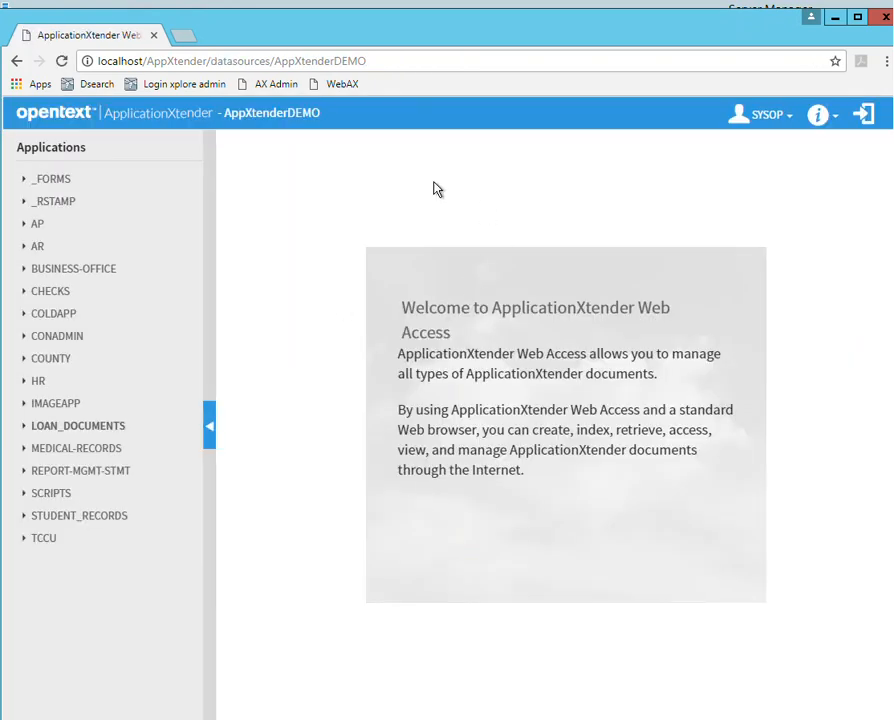
pyautogui.moveTo(90, 442)
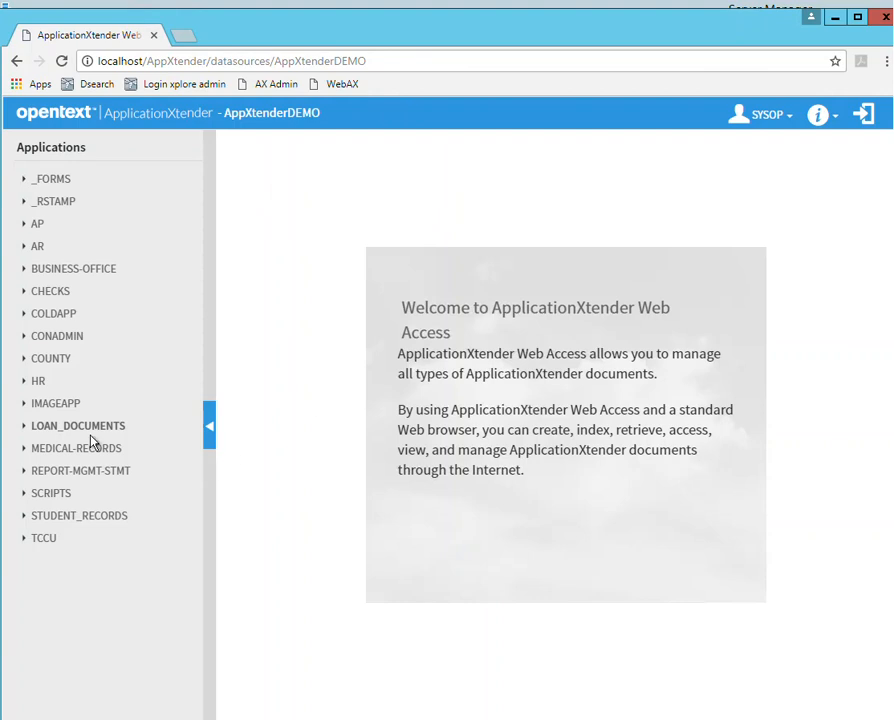
pyautogui.moveTo(28, 432)
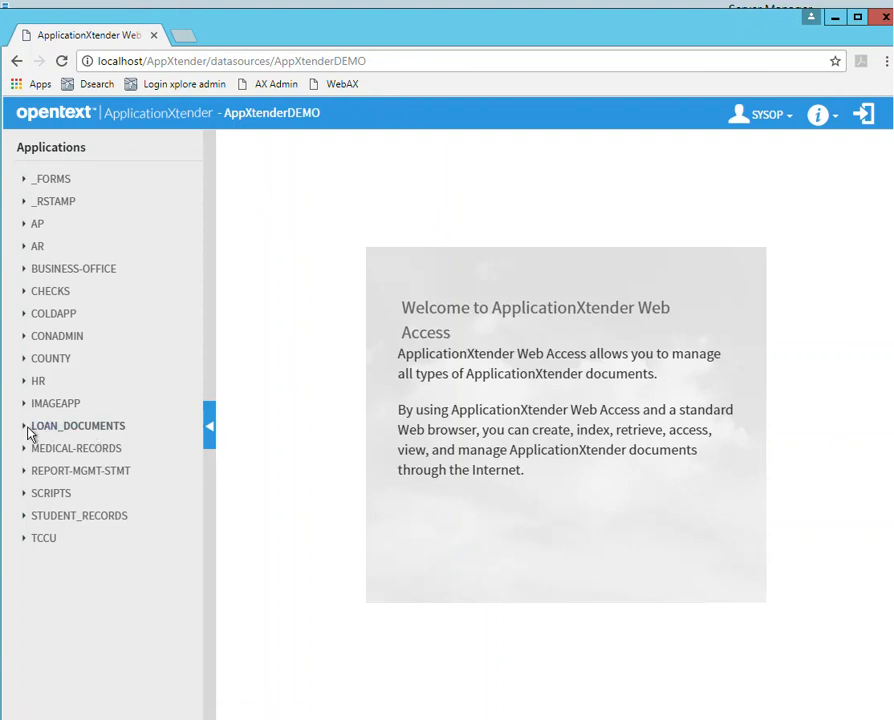
pyautogui.click(78, 425)
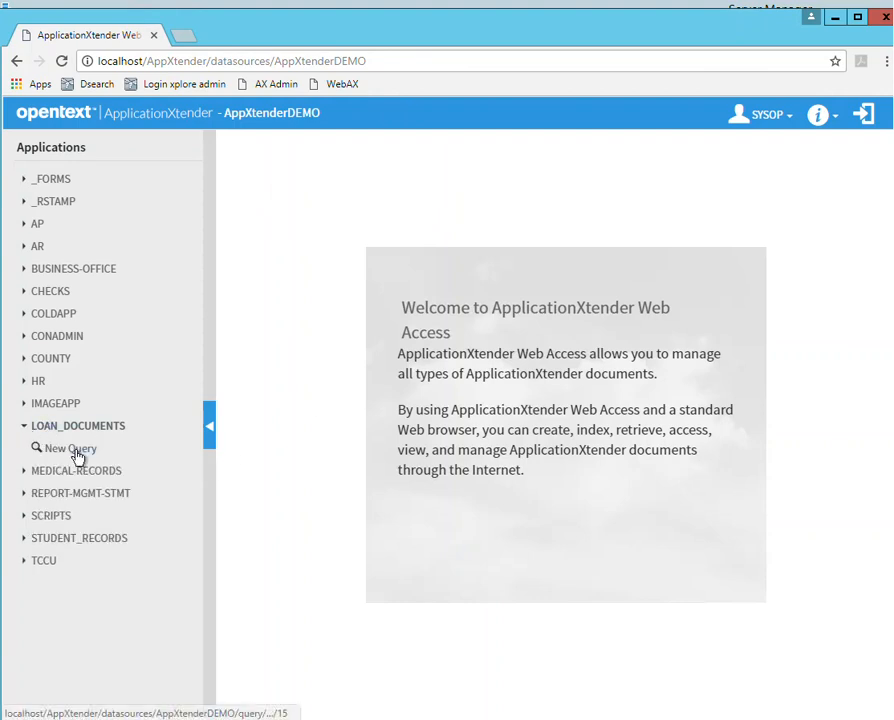
pyautogui.click(71, 448)
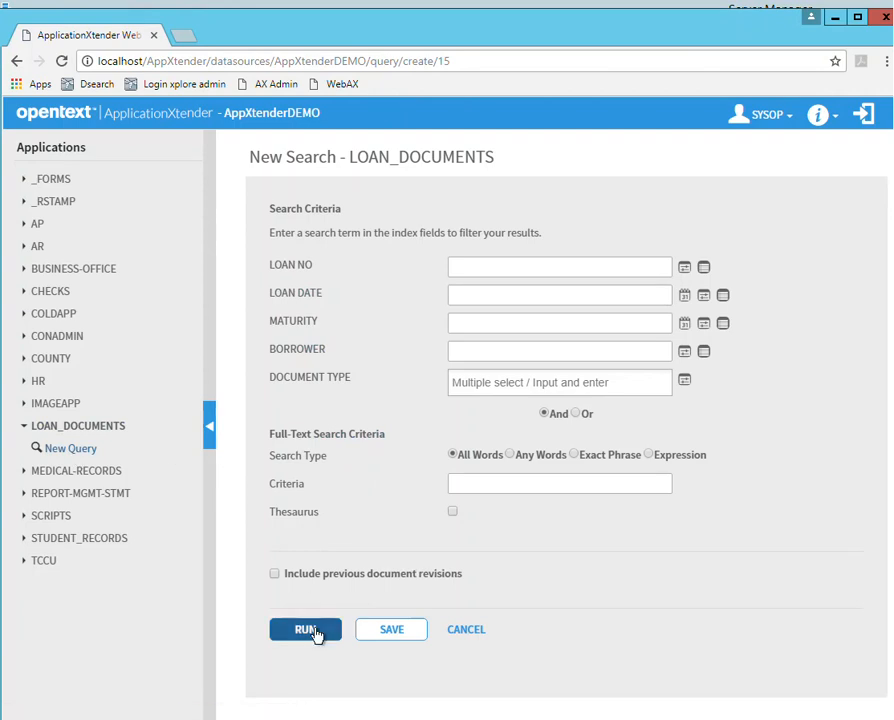
# Run the blank LOAN_DOCUMENTS search to list all 34 documents and preview the first.
pyautogui.click(305, 629)
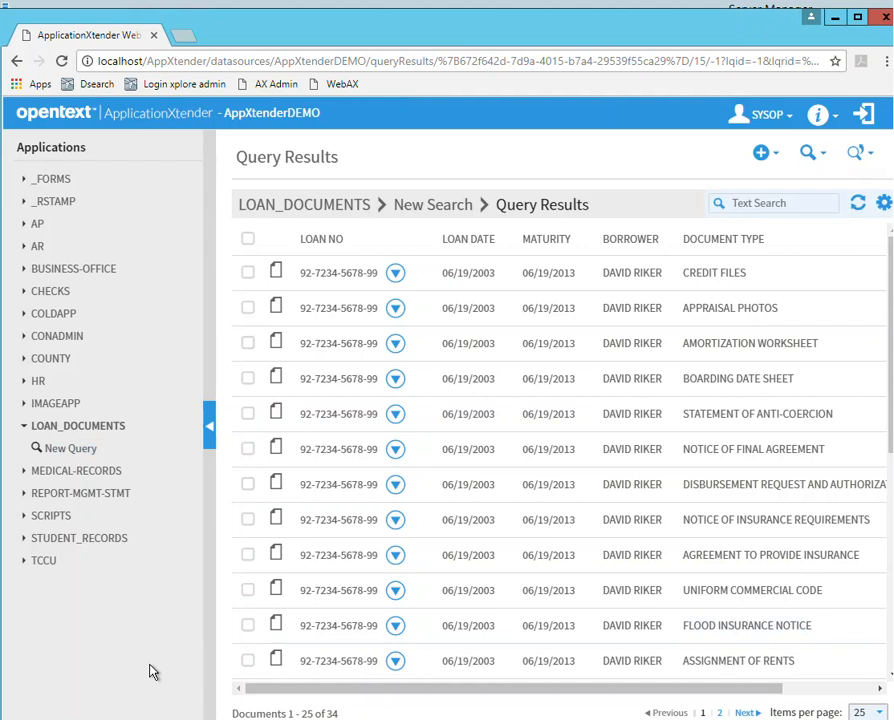
pyautogui.moveTo(231, 376)
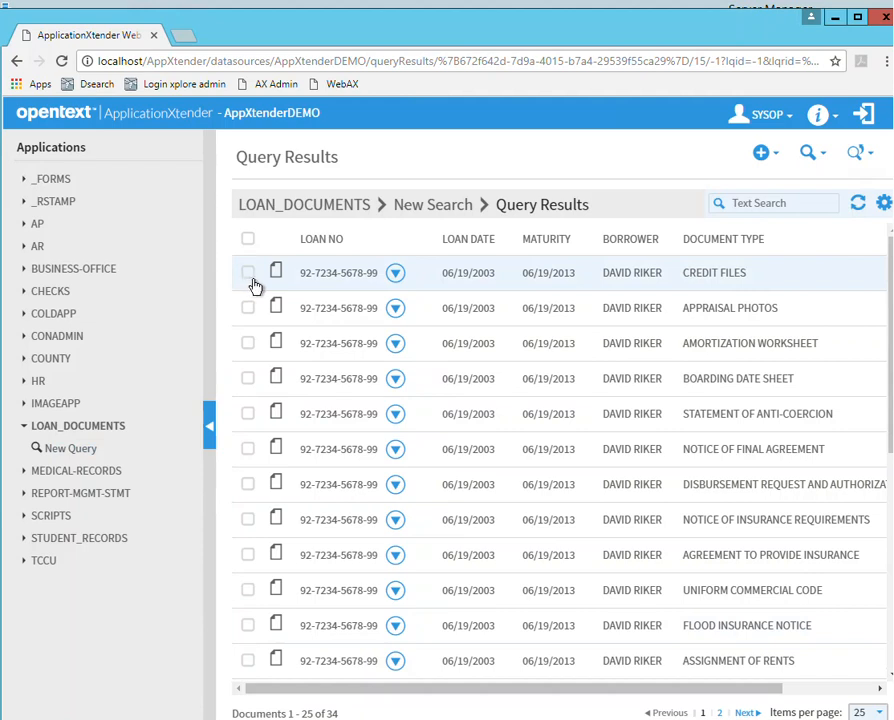
pyautogui.click(275, 272)
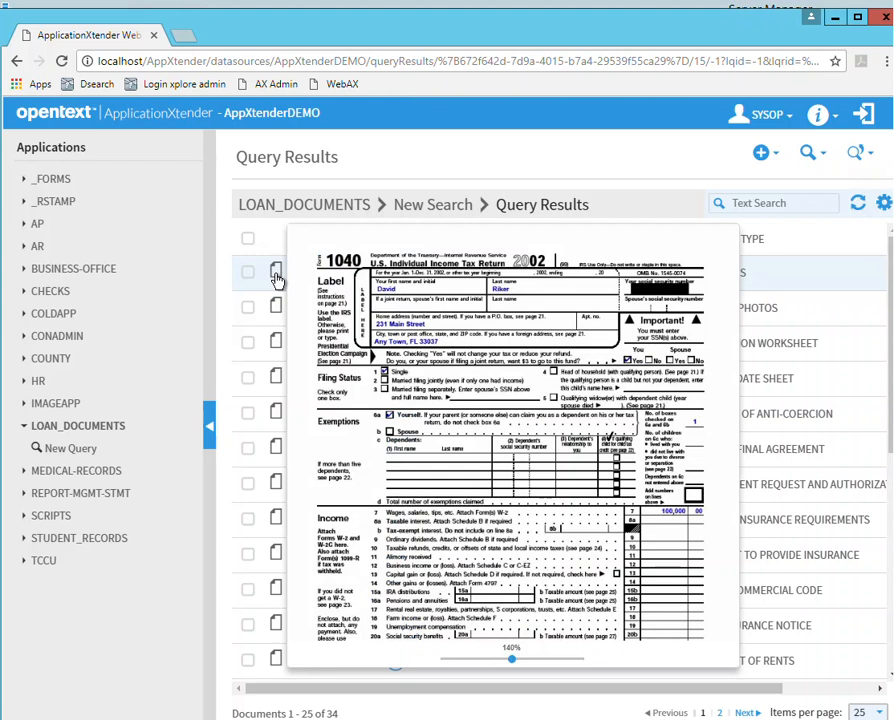
pyautogui.click(276, 272)
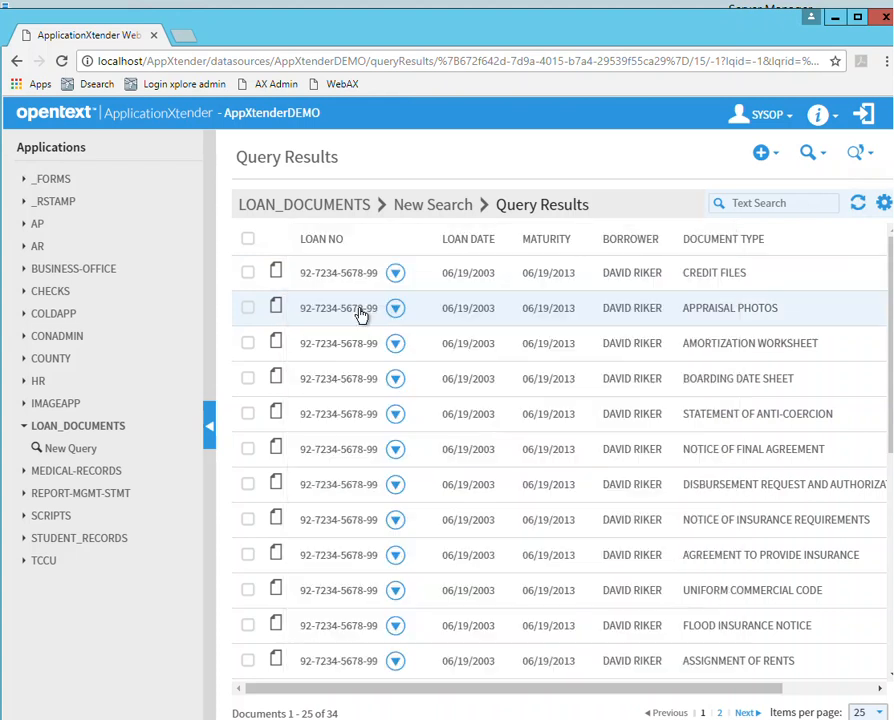
pyautogui.click(276, 307)
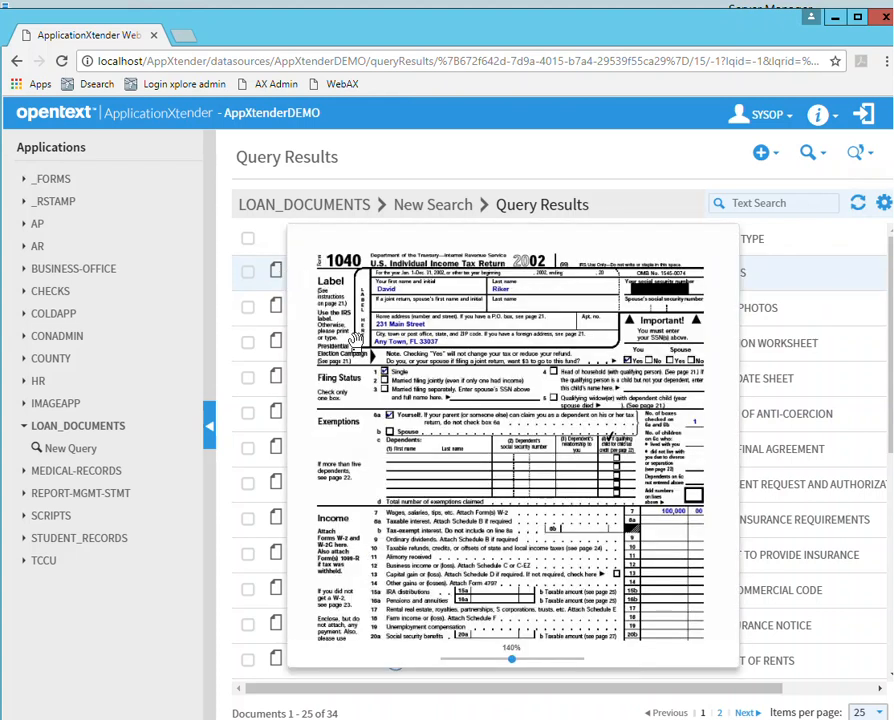
pyautogui.moveTo(485, 510)
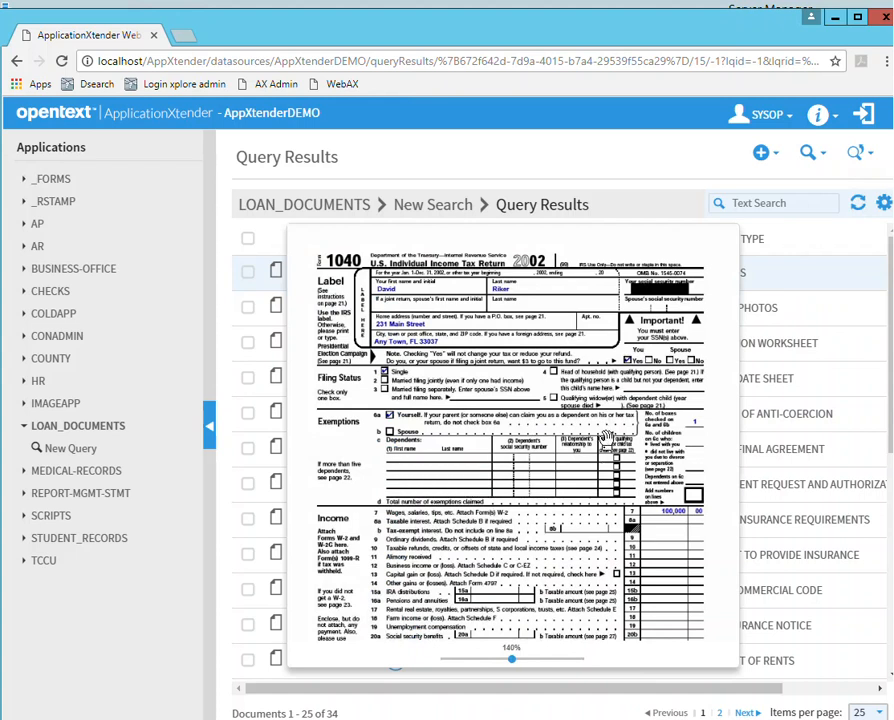
pyautogui.scroll(-3)
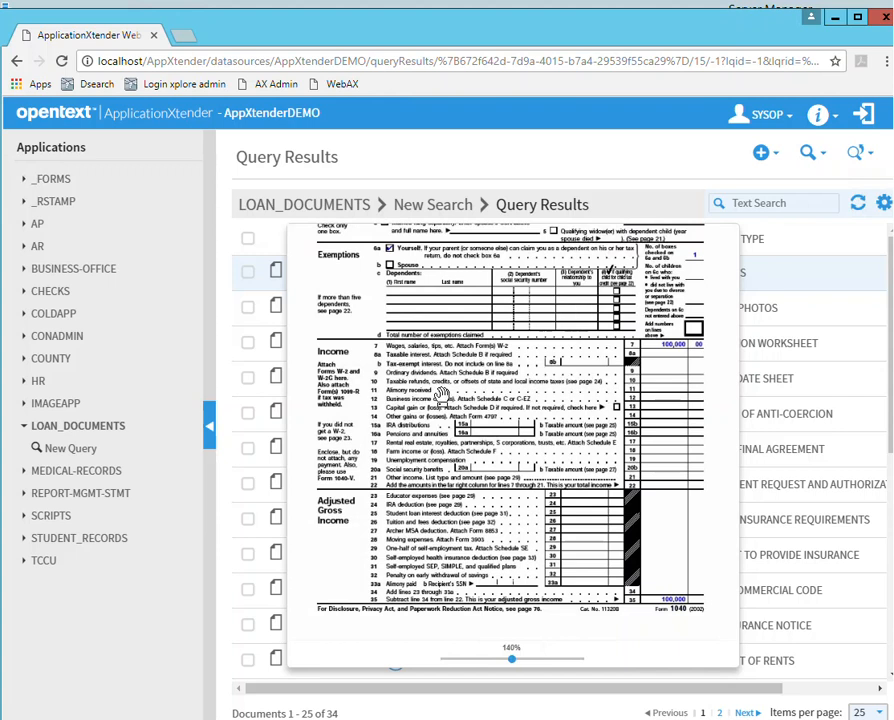
pyautogui.scroll(3)
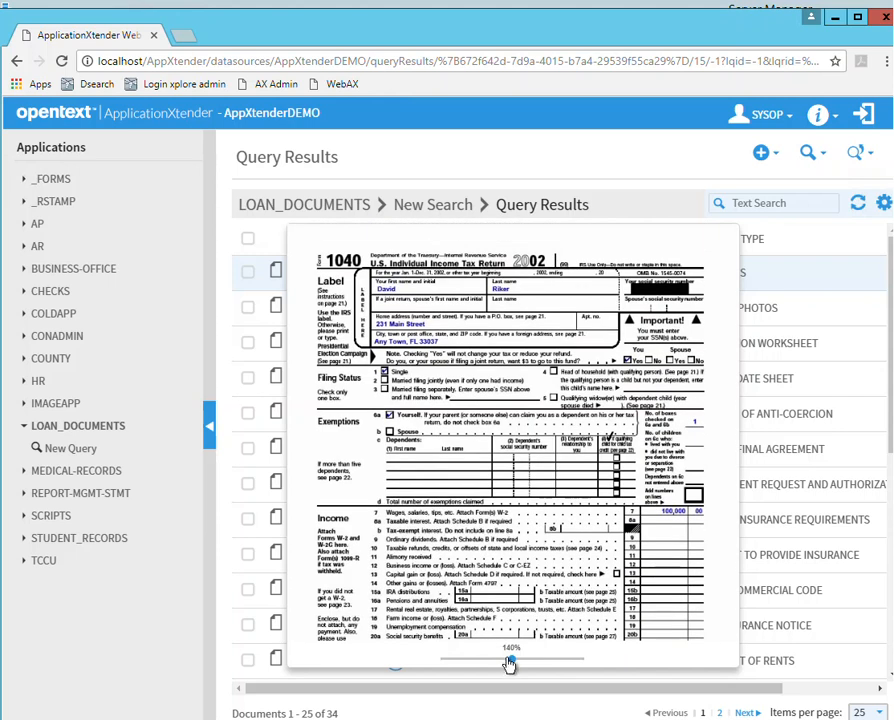
pyautogui.moveTo(512, 668)
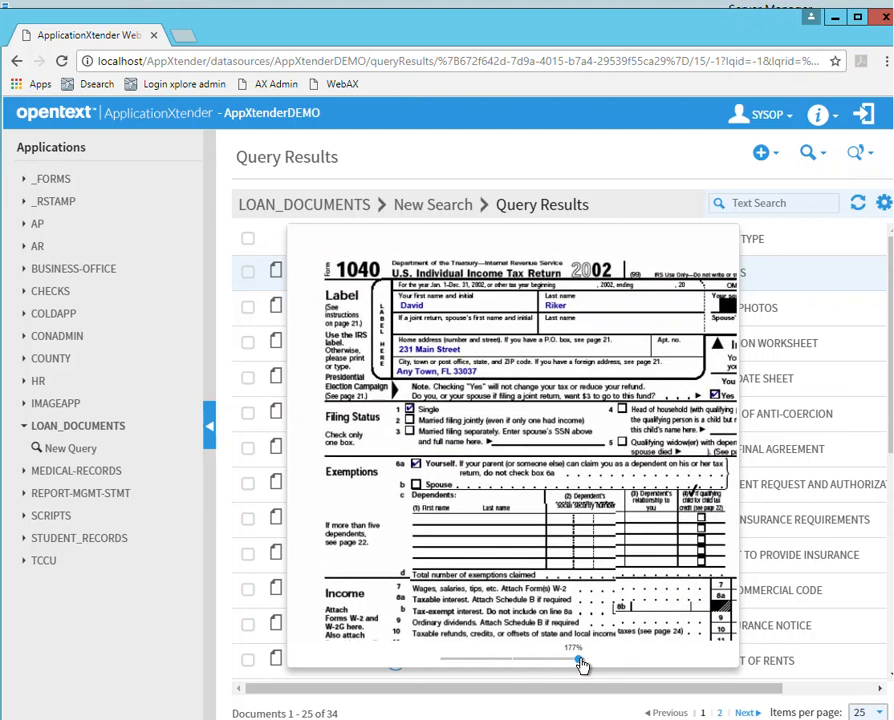
pyautogui.click(583, 663)
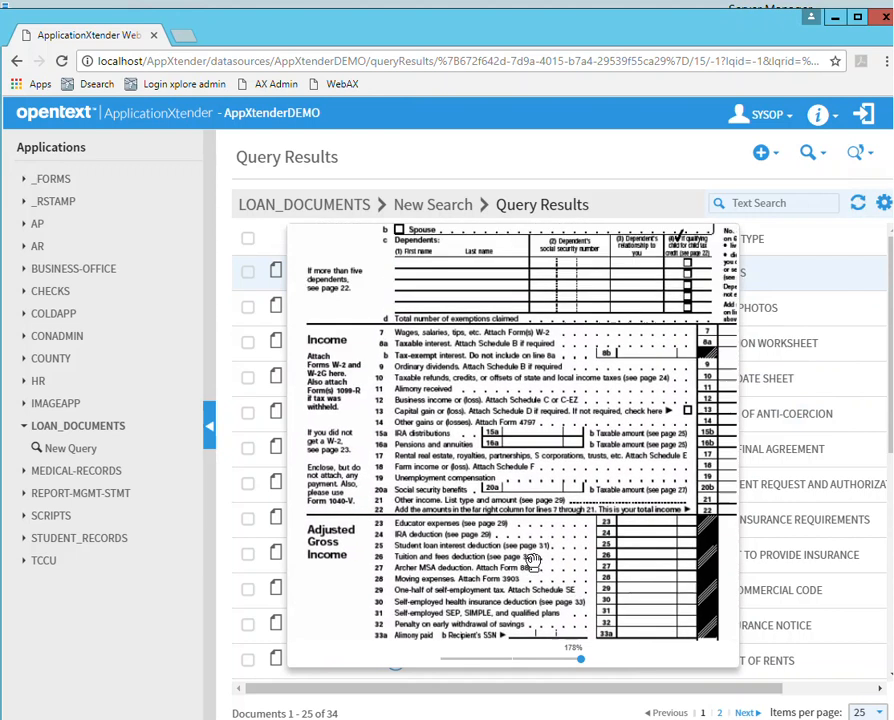
pyautogui.scroll(3)
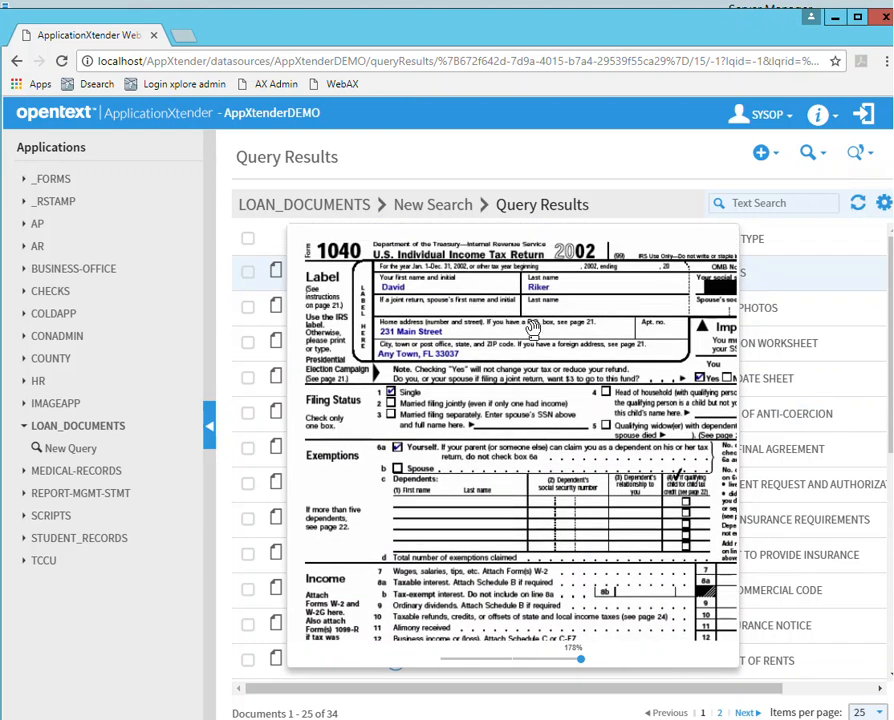
pyautogui.moveTo(520, 355)
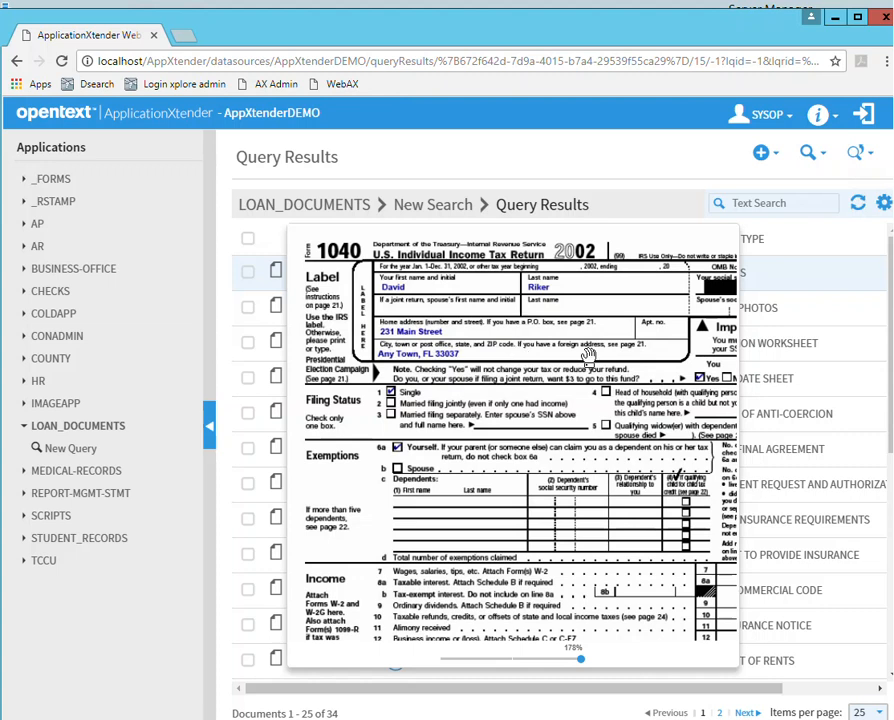
pyautogui.moveTo(543, 315)
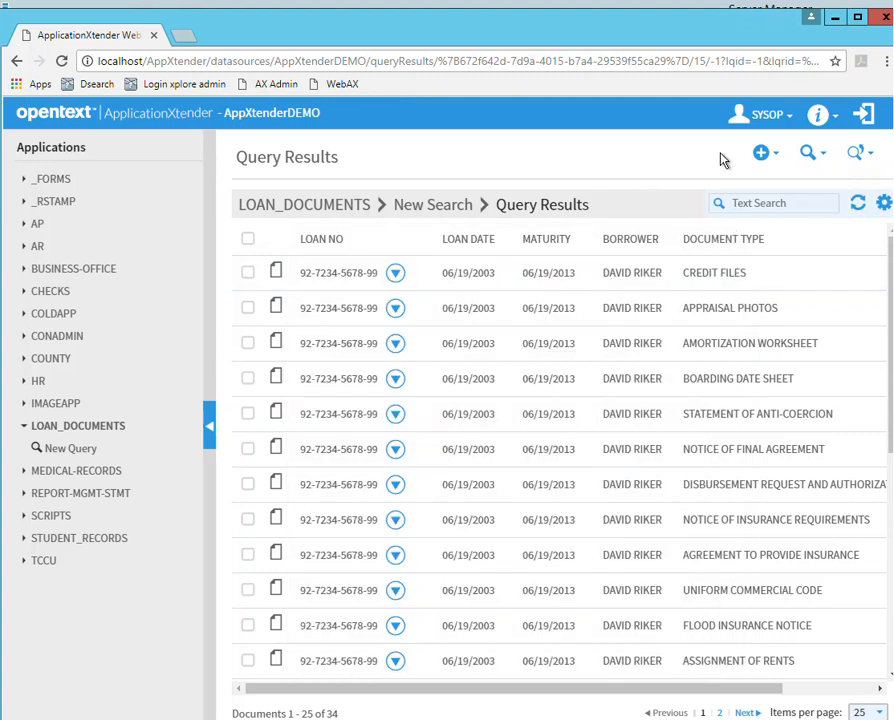
# Open User Settings from the SYSOP account menu.
pyautogui.click(762, 114)
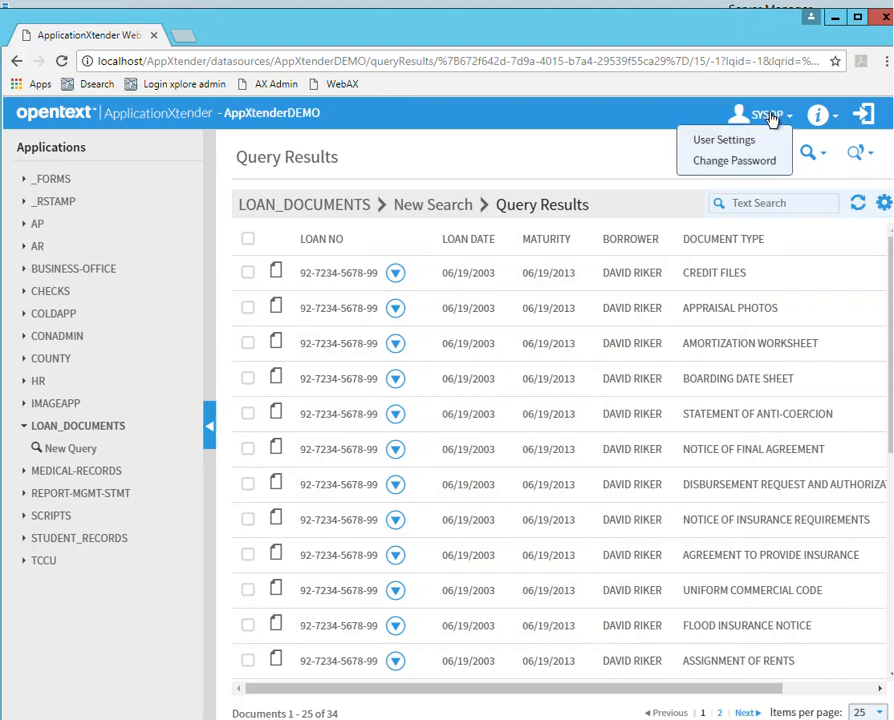
pyautogui.click(723, 139)
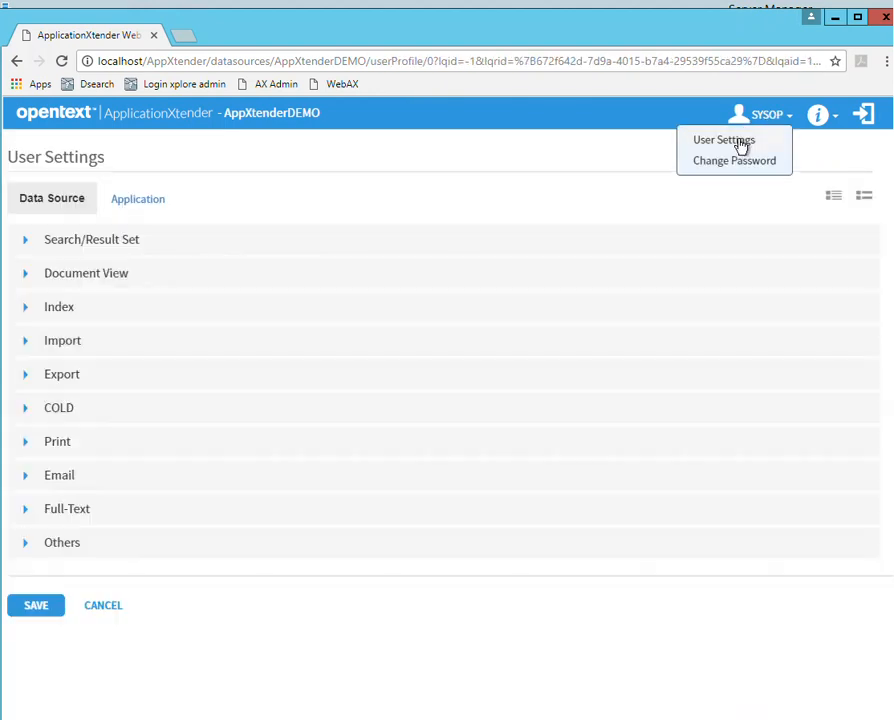
pyautogui.moveTo(117, 281)
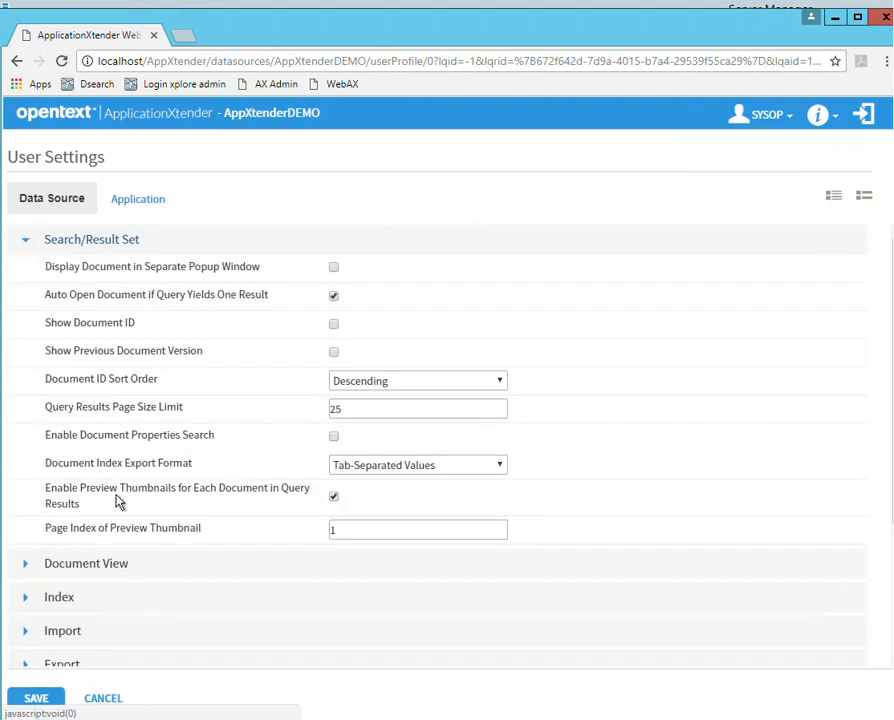
pyautogui.moveTo(118, 547)
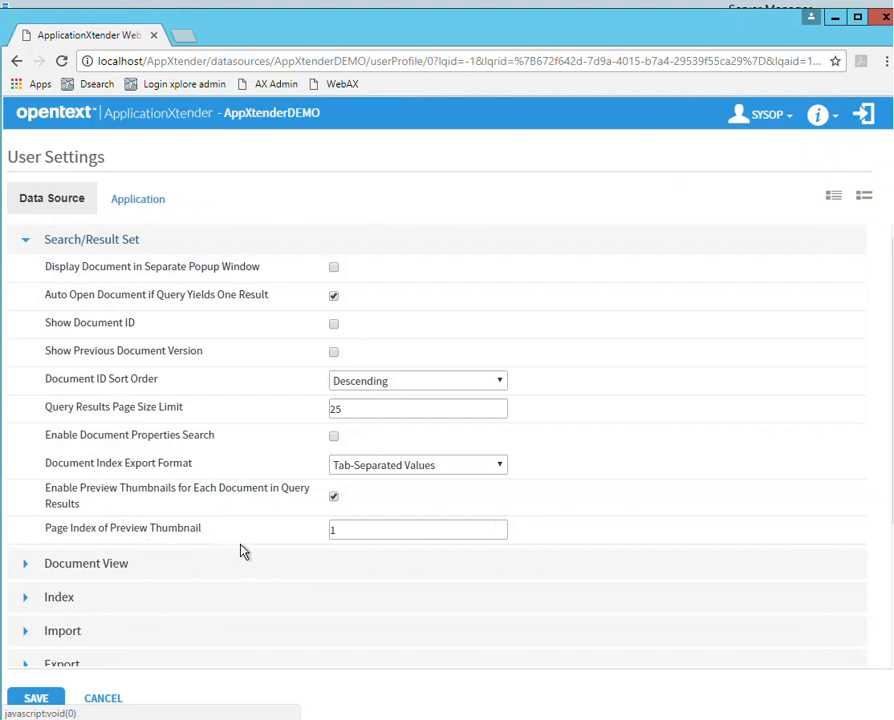
pyautogui.click(417, 529)
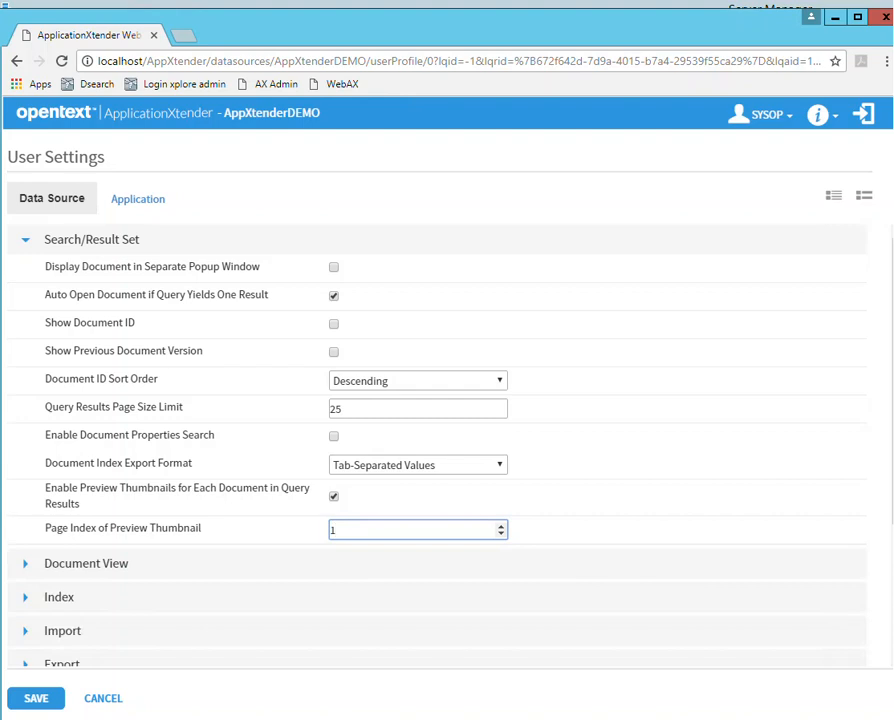
pyautogui.click(410, 529)
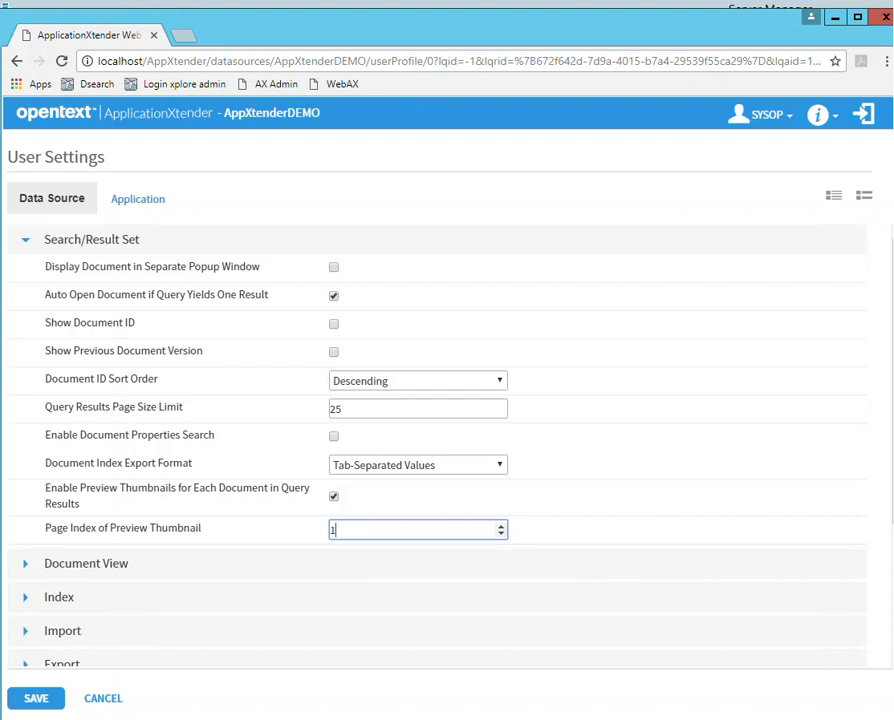